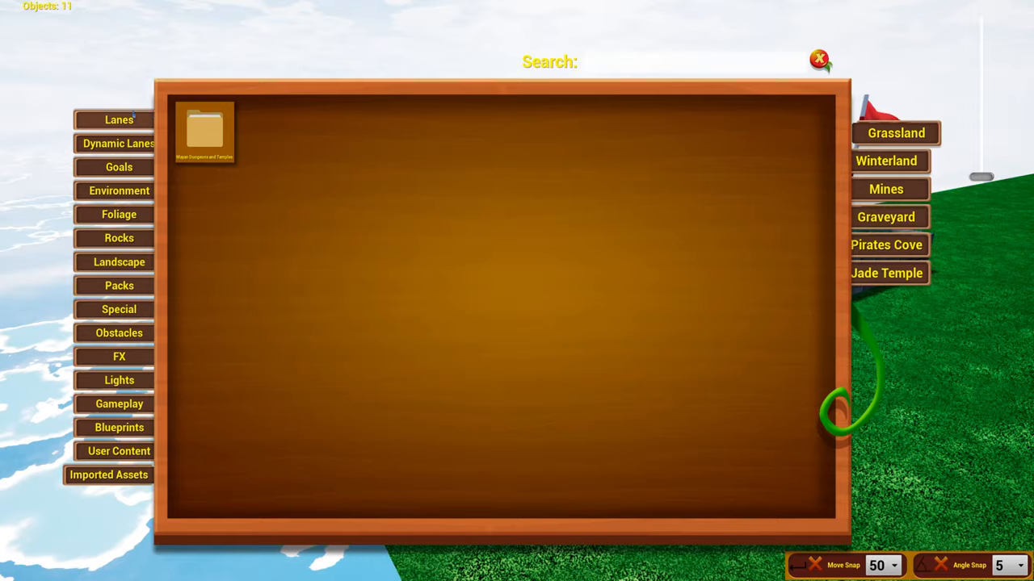
# Browse the Lanes, Gameplay and FX catalogue categories, ending back on Gameplay objects
pyautogui.click(819, 60)
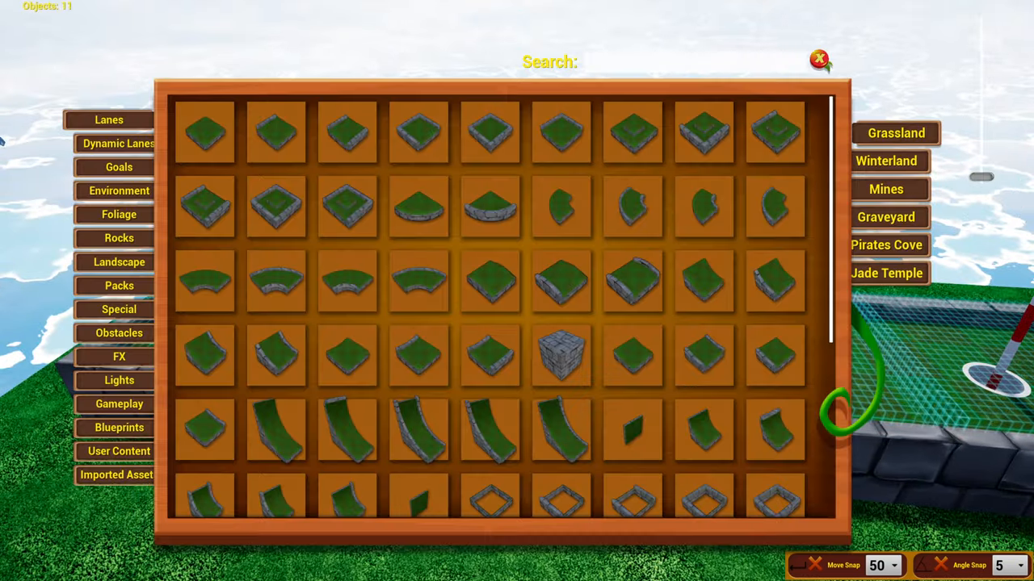
pyautogui.click(108, 403)
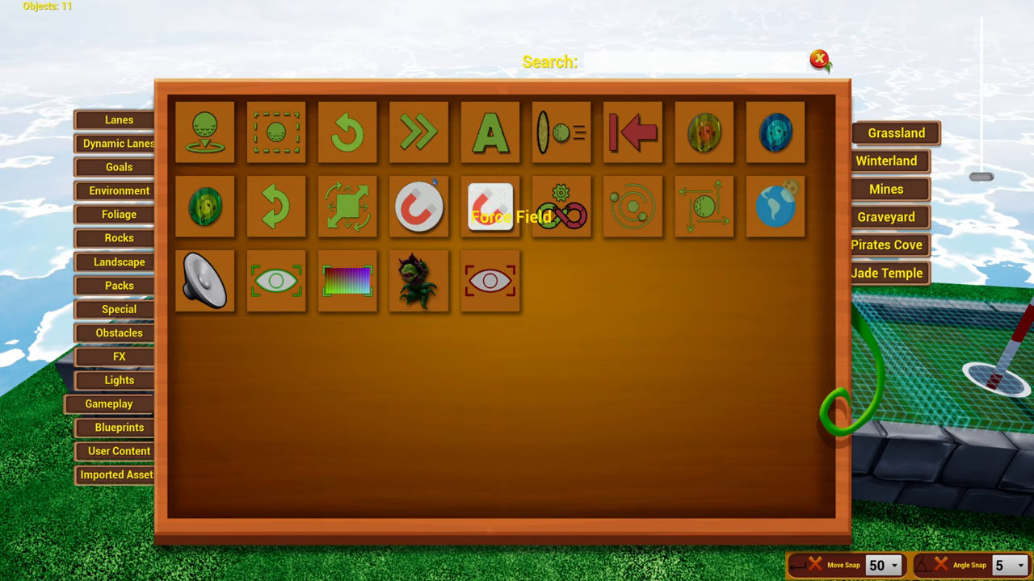
pyautogui.moveTo(418, 207)
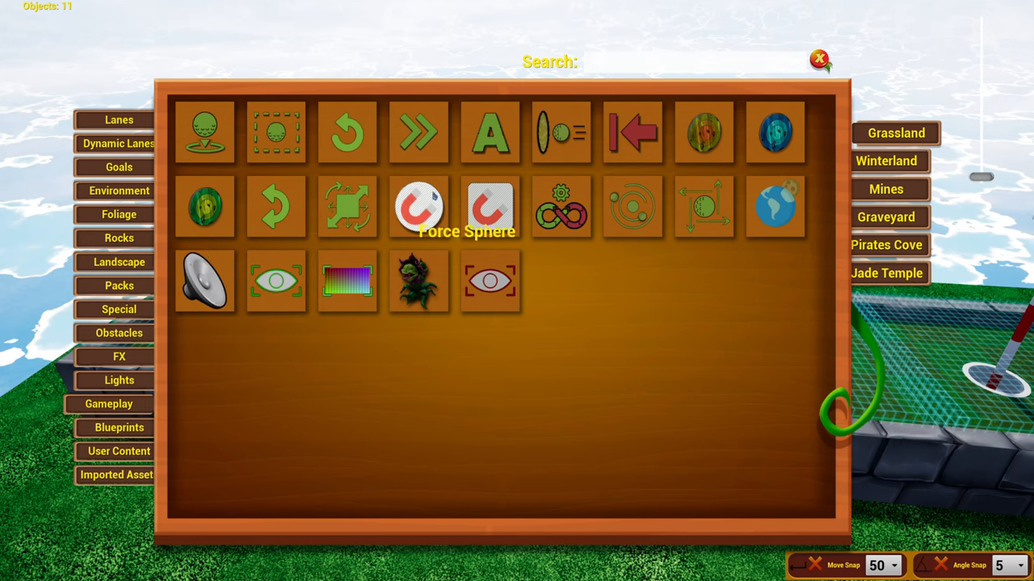
pyautogui.moveTo(204, 281)
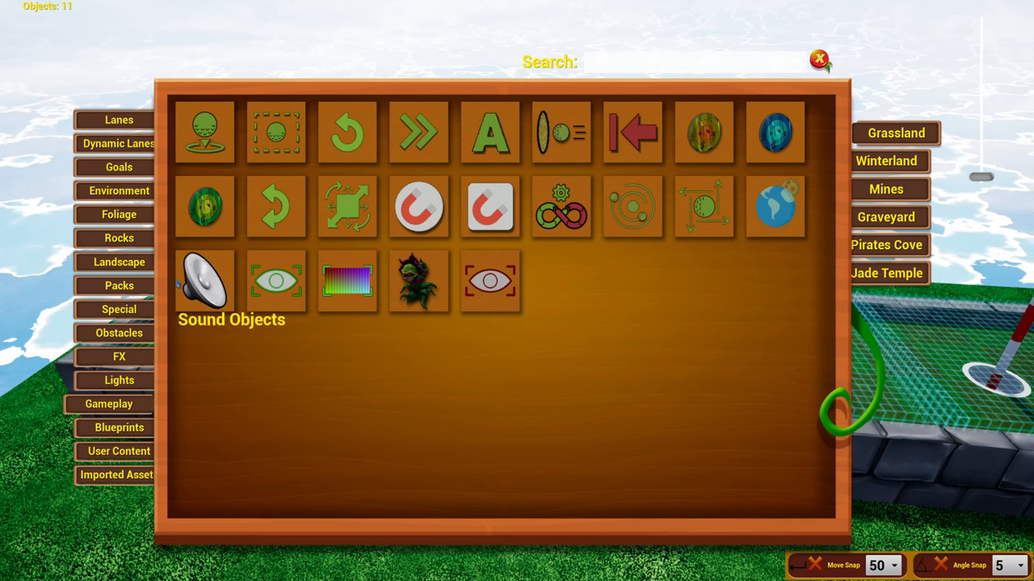
pyautogui.click(110, 357)
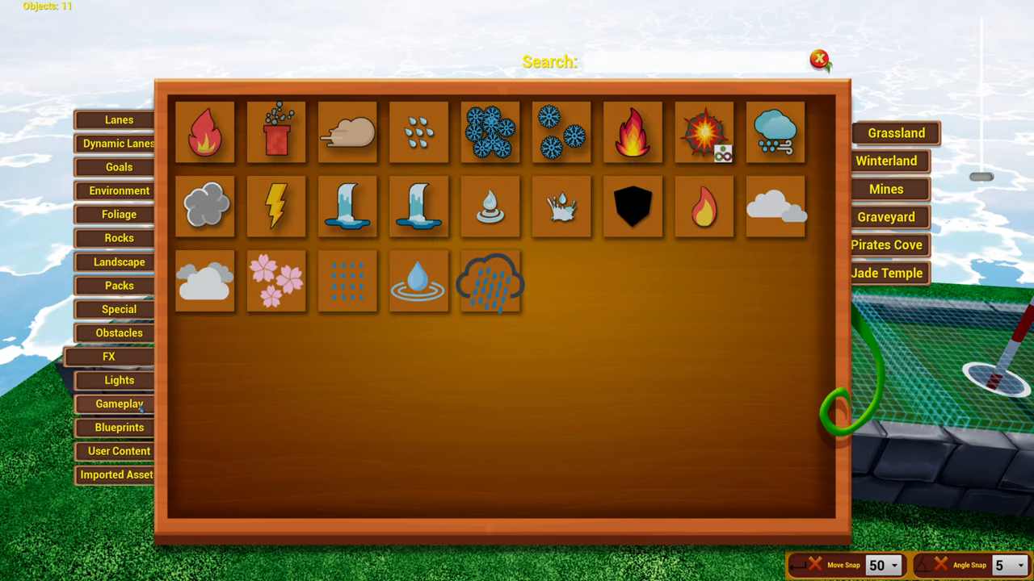
pyautogui.click(108, 404)
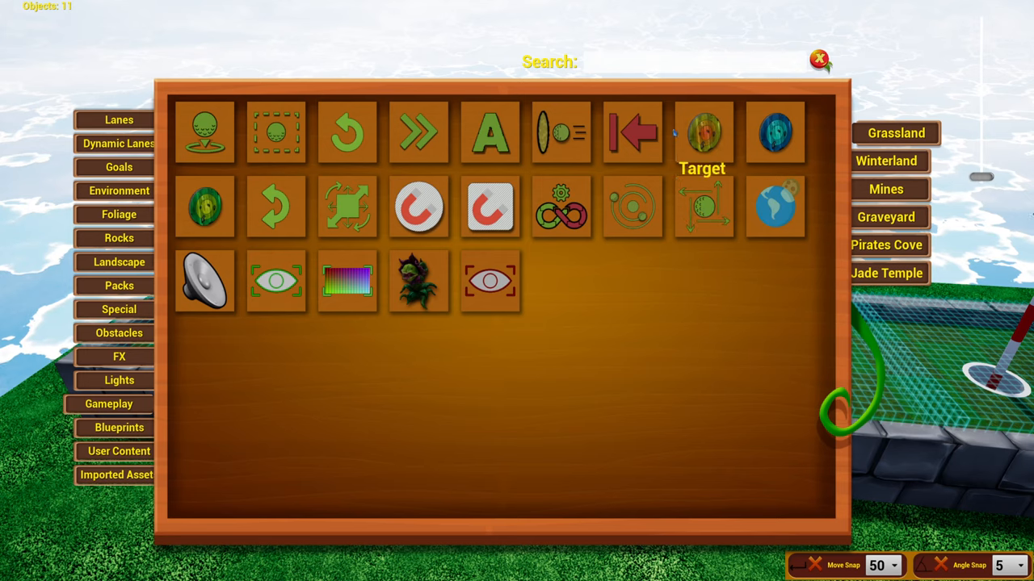
pyautogui.moveTo(417, 131)
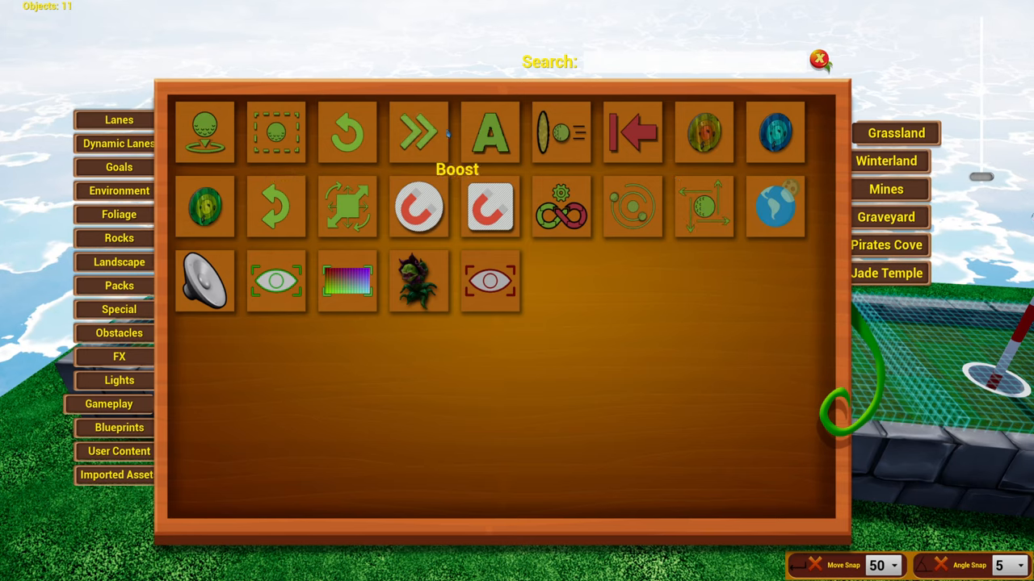
pyautogui.moveTo(489, 281)
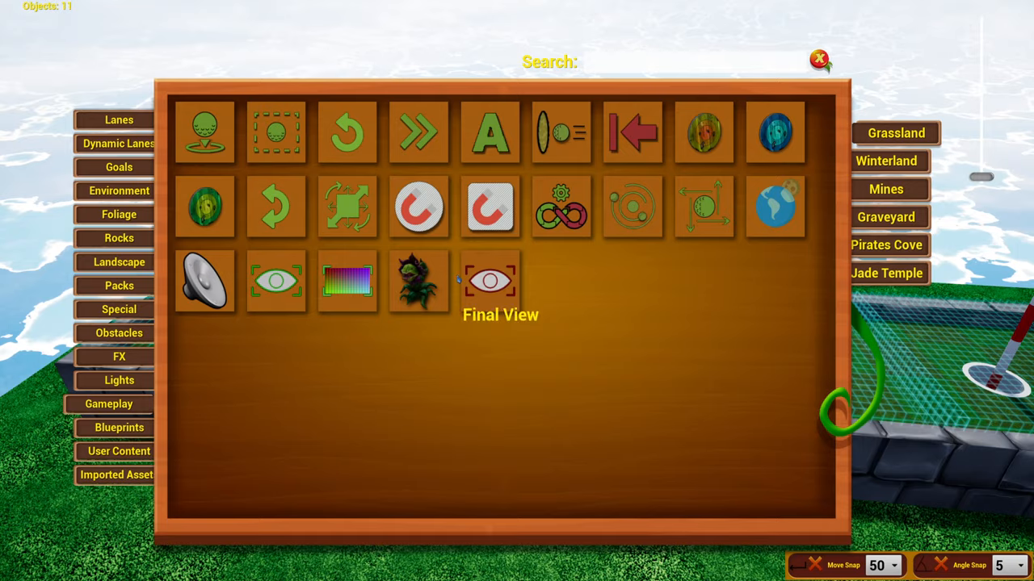
# Dismiss the hole number panel (hole 1) and show the Goals catalogue category
pyautogui.click(489, 281)
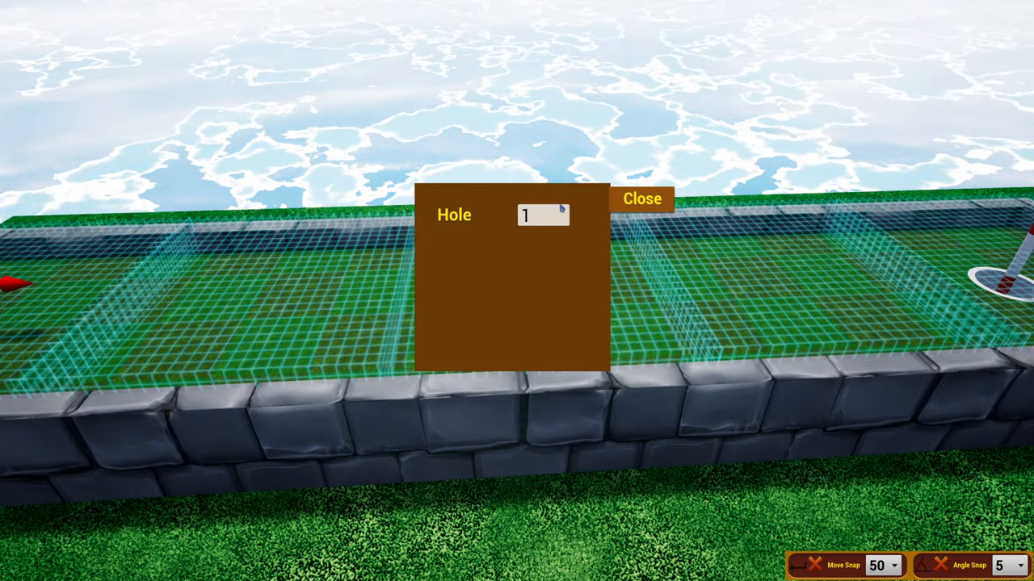
pyautogui.click(641, 198)
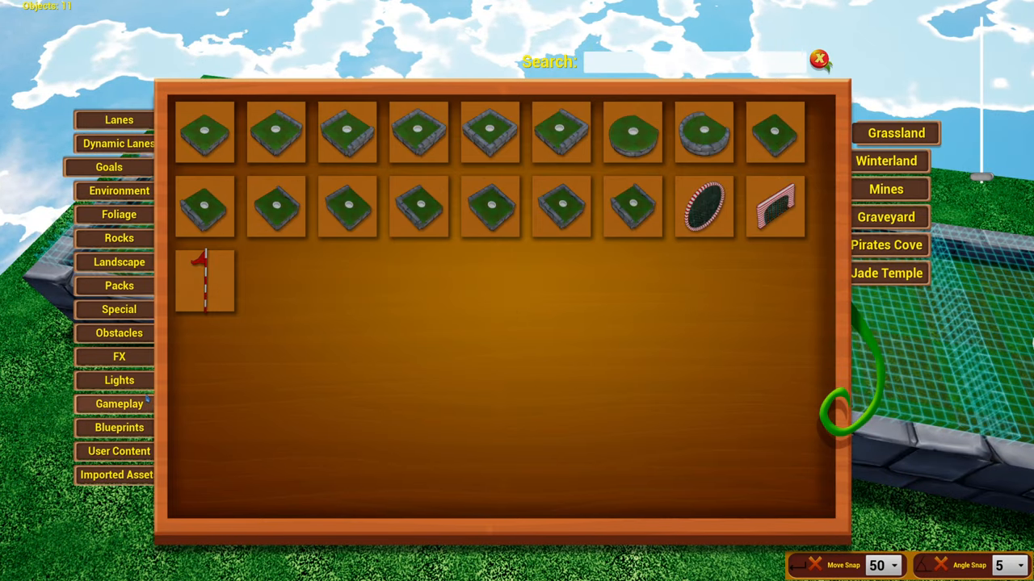
# Show the Gameplay category again with Target, Force Field, Gravity Sphere and Planet
pyautogui.click(119, 404)
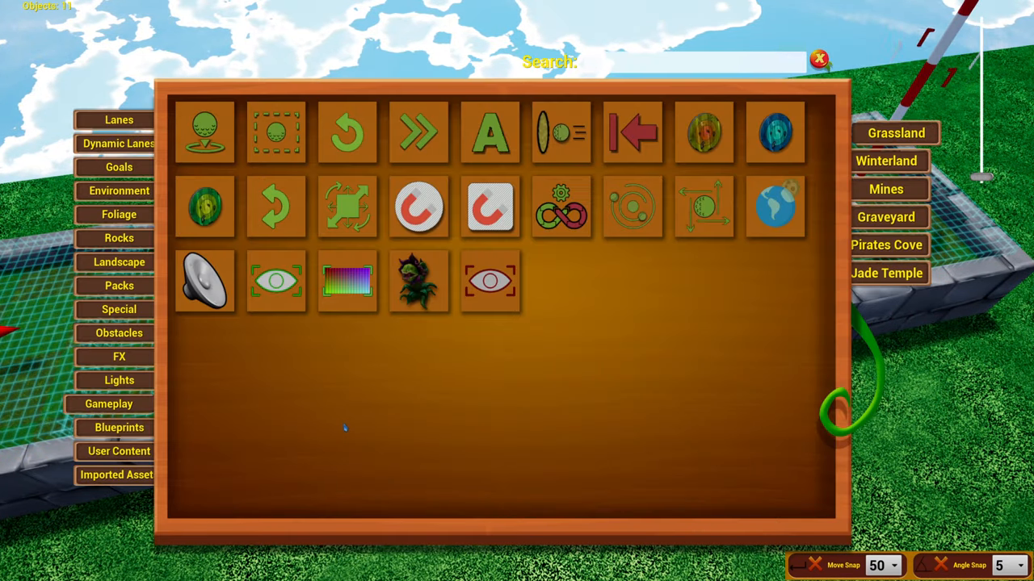
pyautogui.moveTo(703, 206)
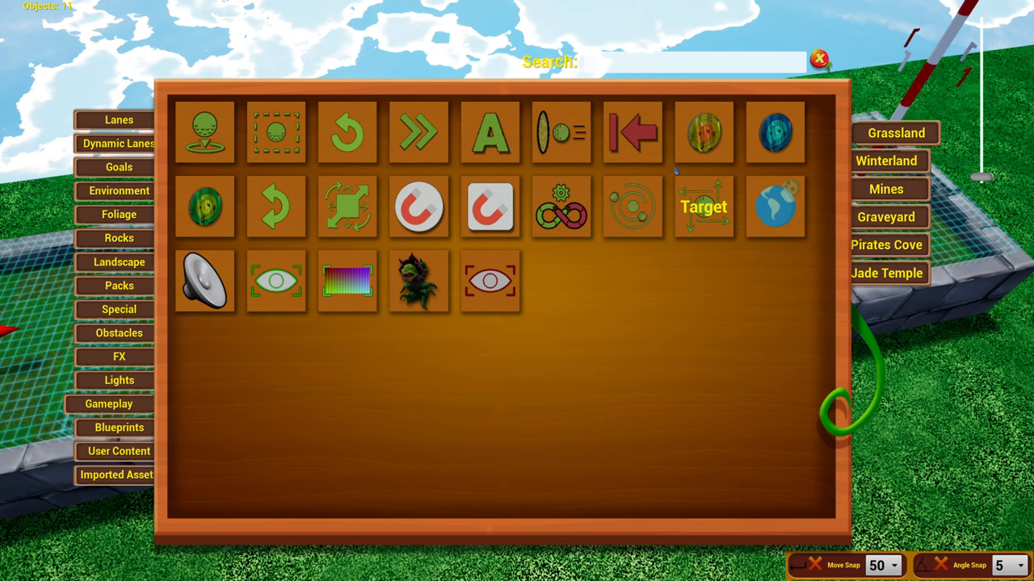
pyautogui.moveTo(420, 207)
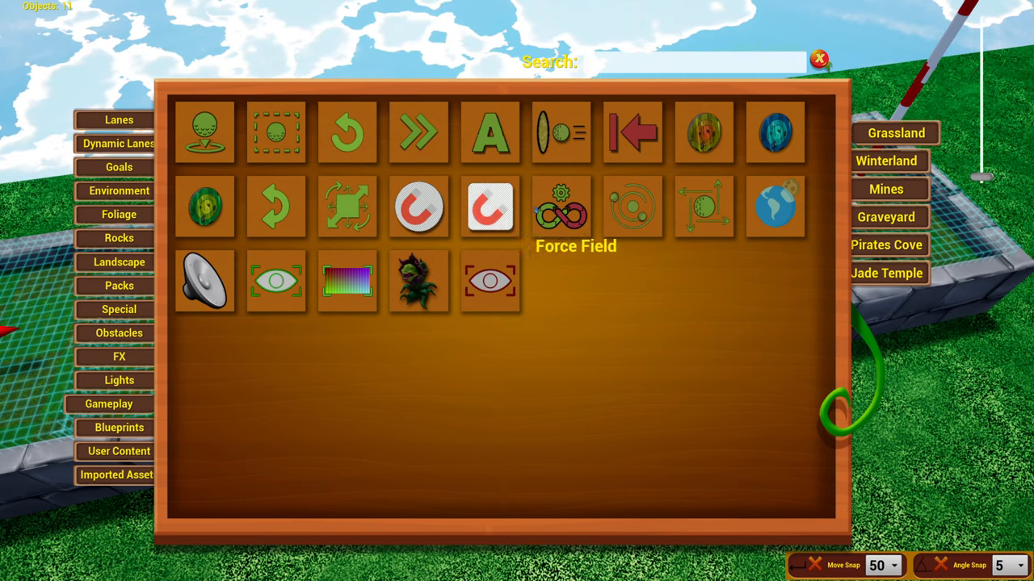
pyautogui.moveTo(633, 207)
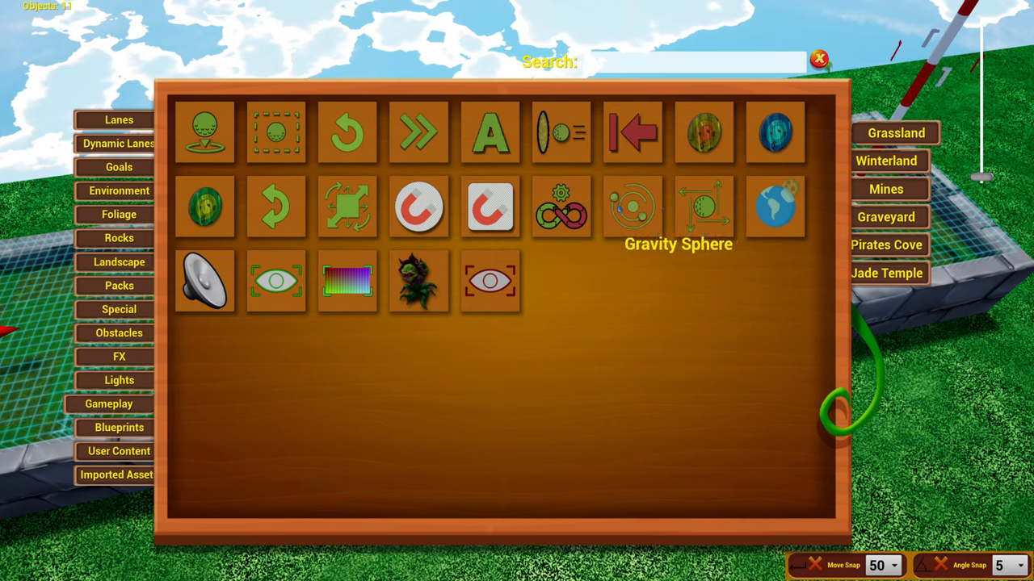
pyautogui.moveTo(775, 207)
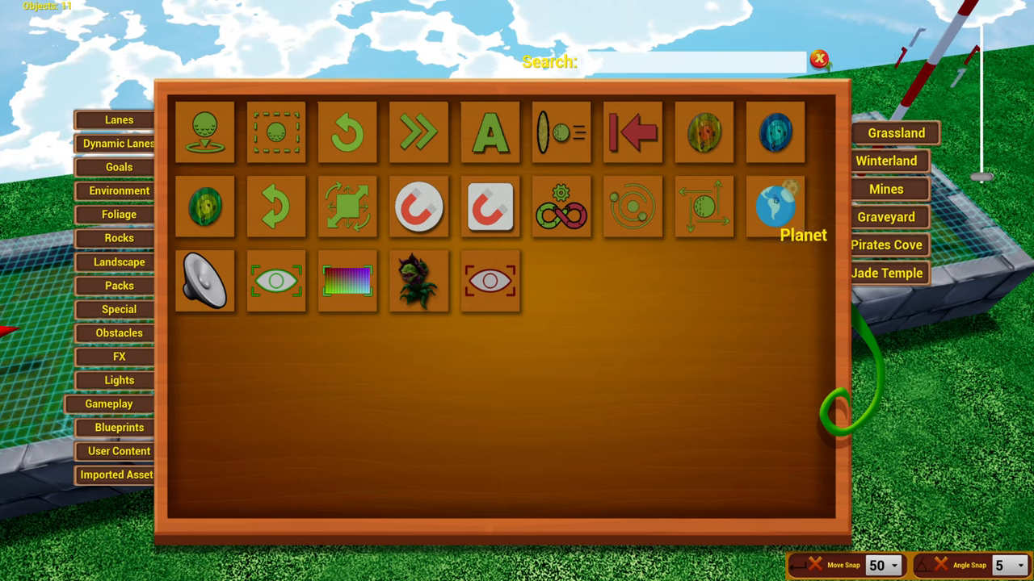
pyautogui.moveTo(562, 207)
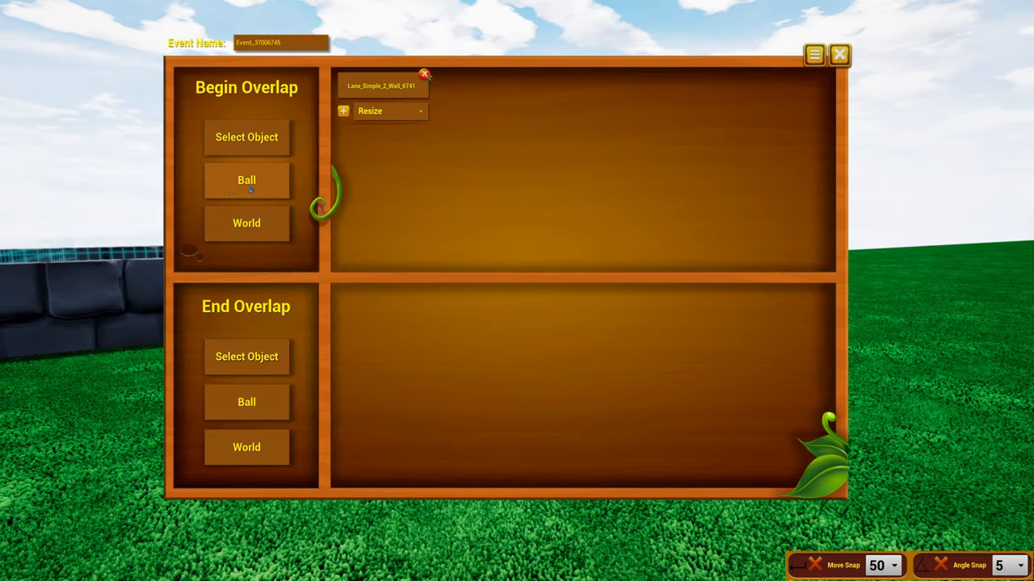
# Expand the lane wall's Begin Overlap action list showing Resize, Relocate, Visibility, Rotate
pyautogui.click(384, 110)
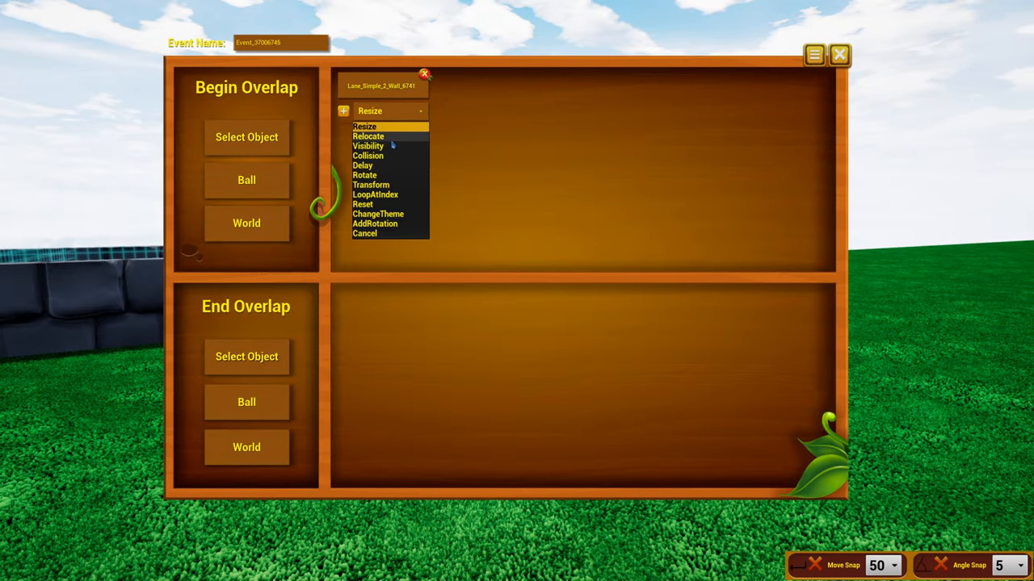
pyautogui.moveTo(384, 236)
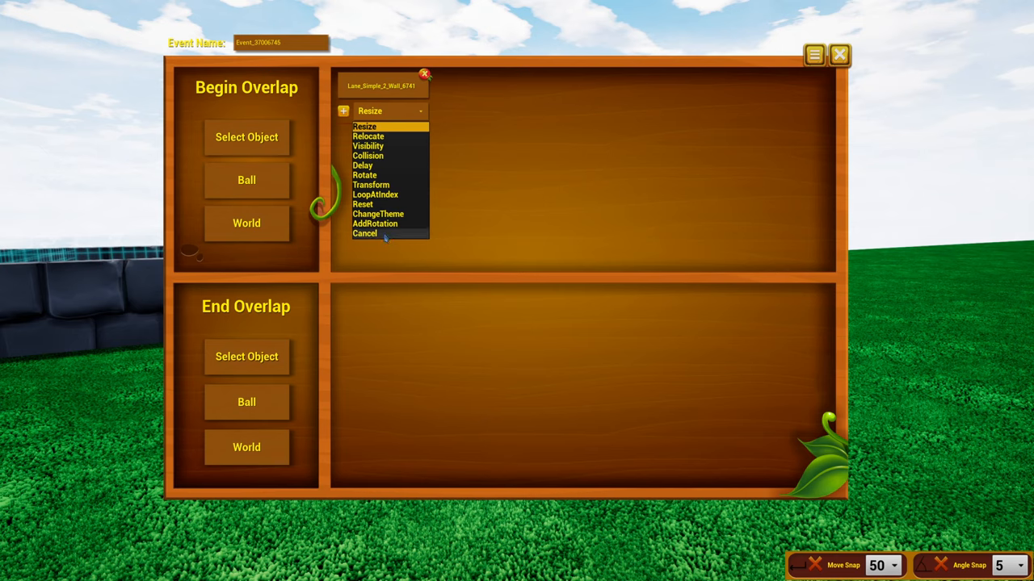
pyautogui.moveTo(362, 165)
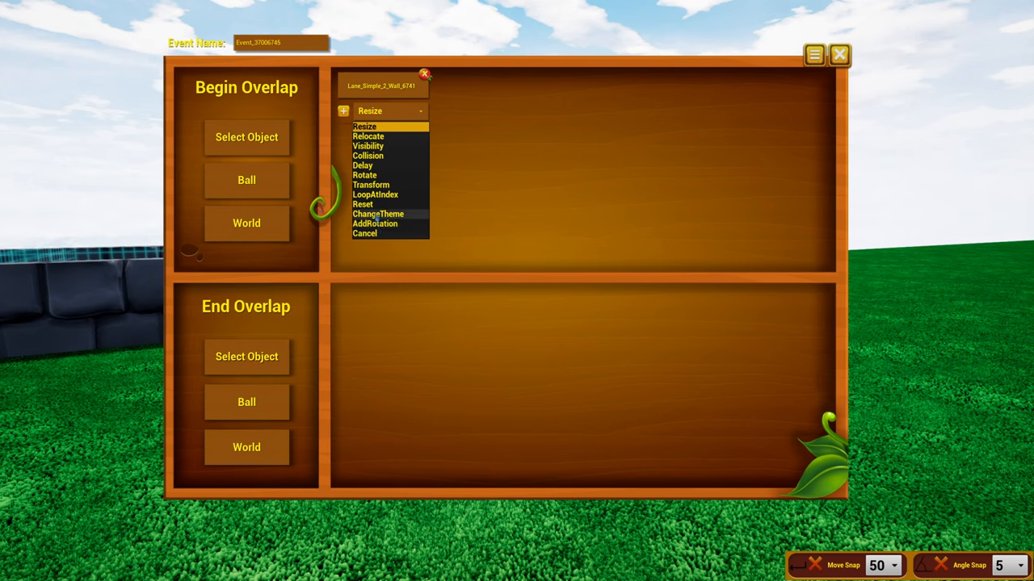
pyautogui.moveTo(365, 174)
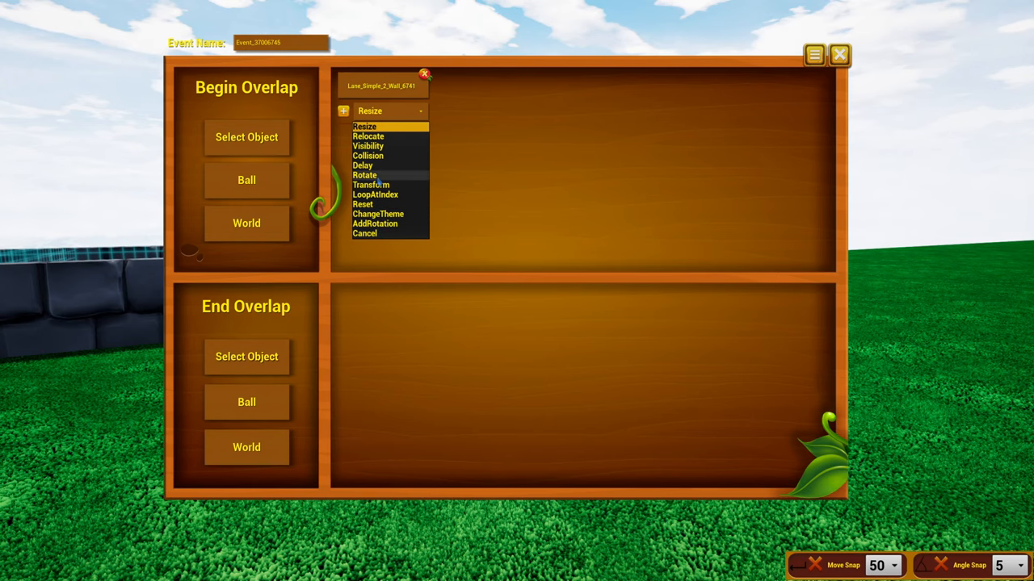
pyautogui.moveTo(387, 230)
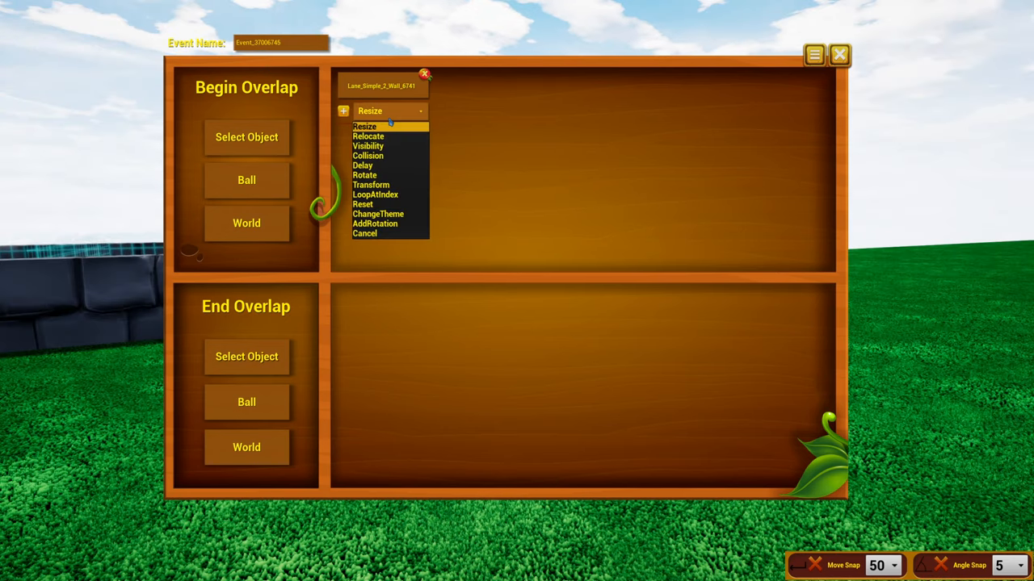
pyautogui.moveTo(368, 145)
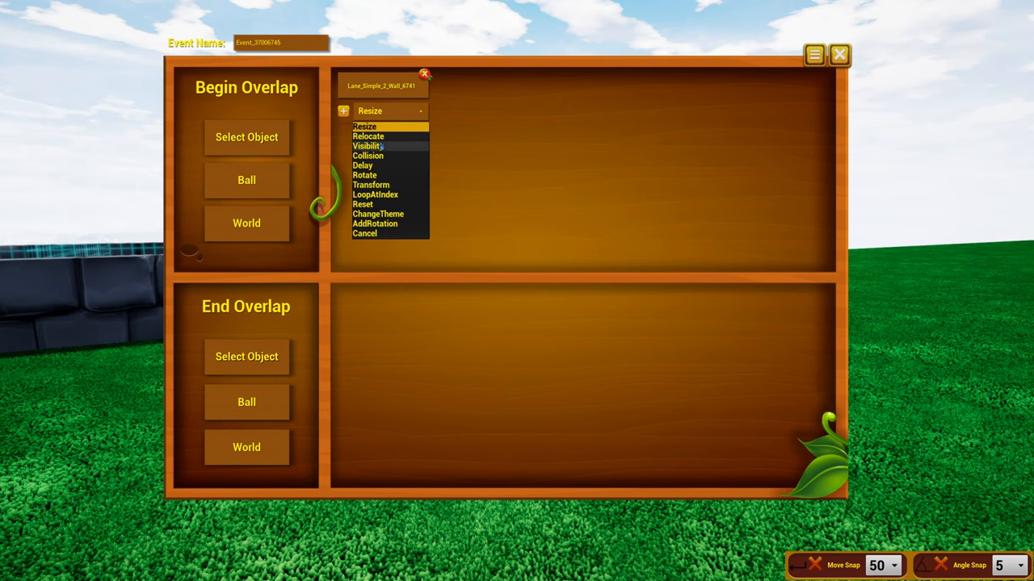
# Give the first lane wall a Visibility action and add a second lane wall with Collision
pyautogui.click(366, 146)
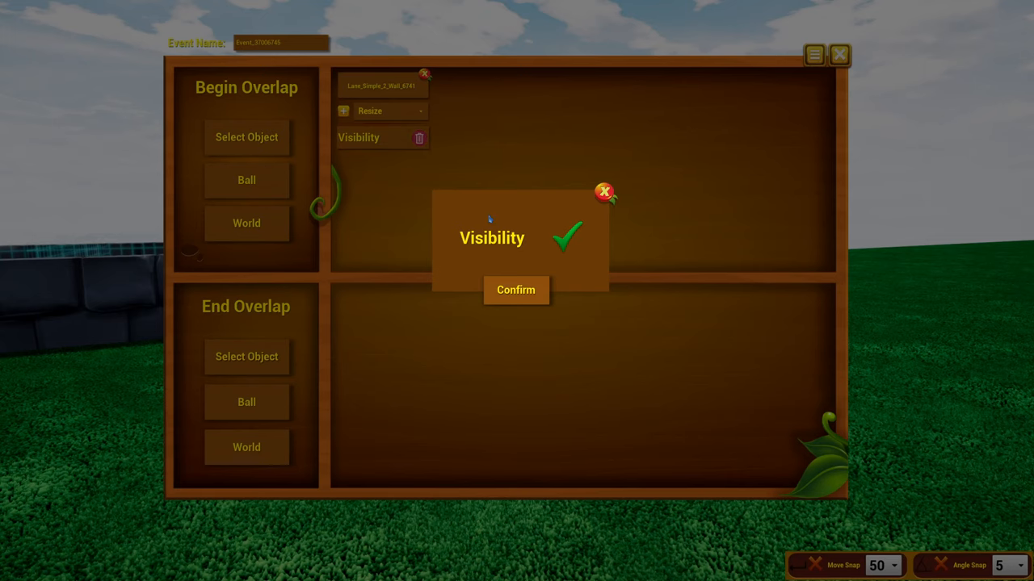
pyautogui.click(515, 290)
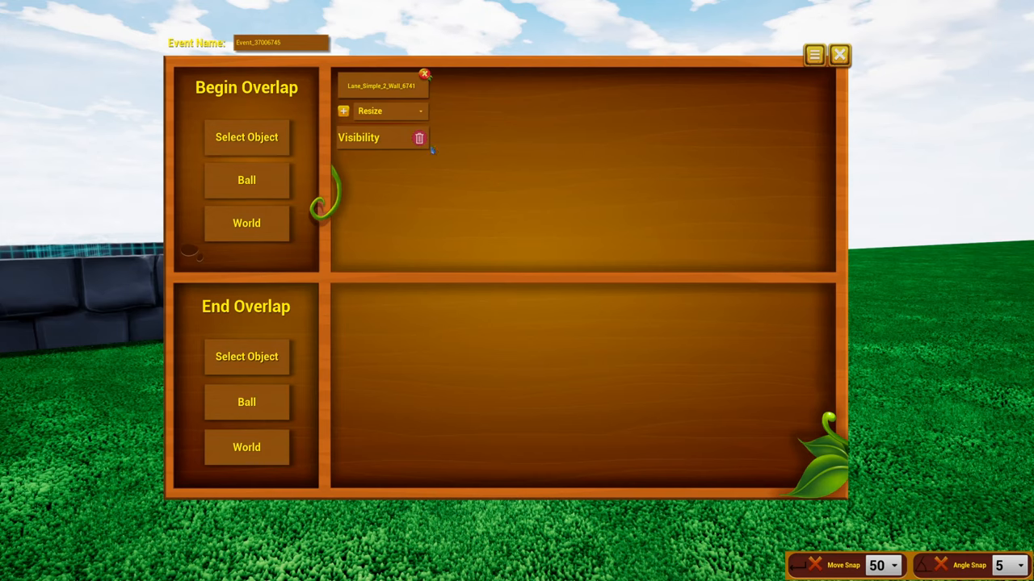
pyautogui.moveTo(305, 170)
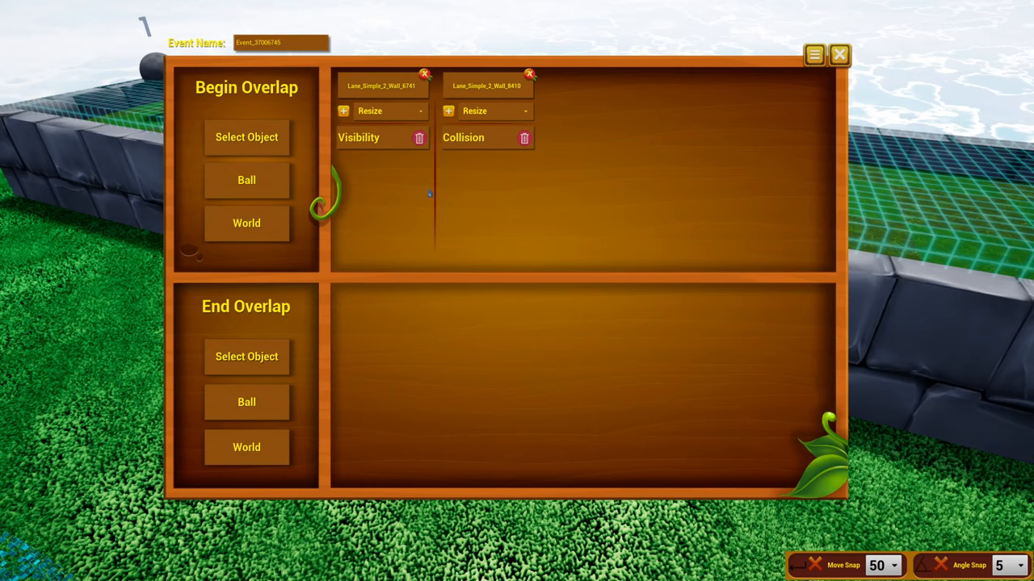
pyautogui.click(246, 181)
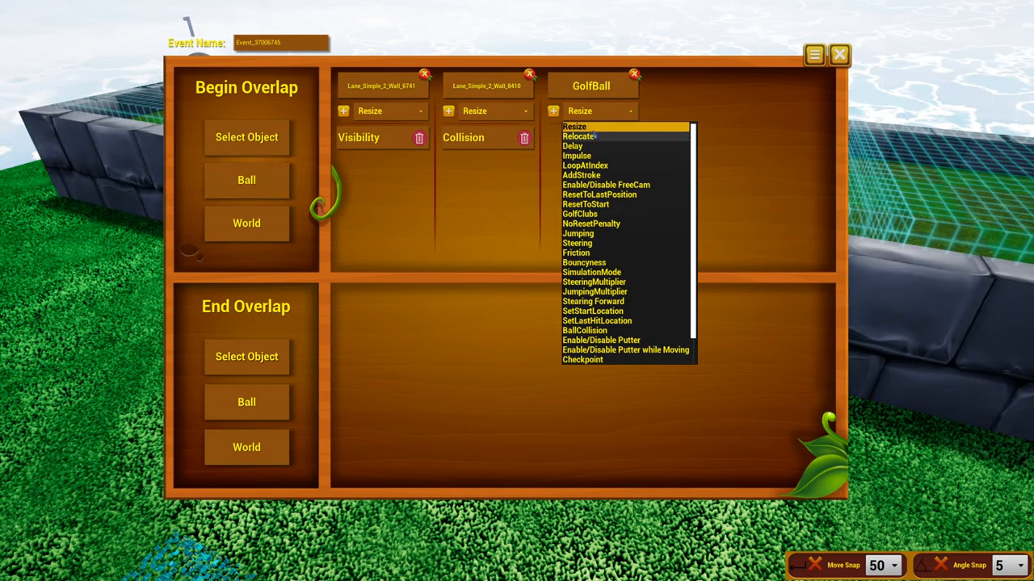
# Give the golf ball a Resize action with X/Y/Z values and leave the event editor
pyautogui.click(575, 126)
pyautogui.write('2')
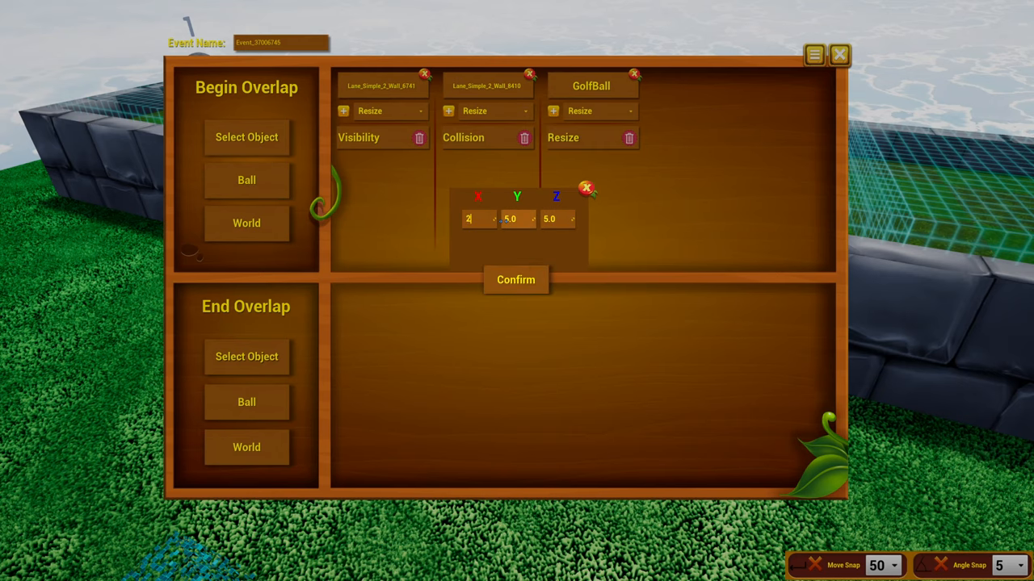
pyautogui.click(515, 280)
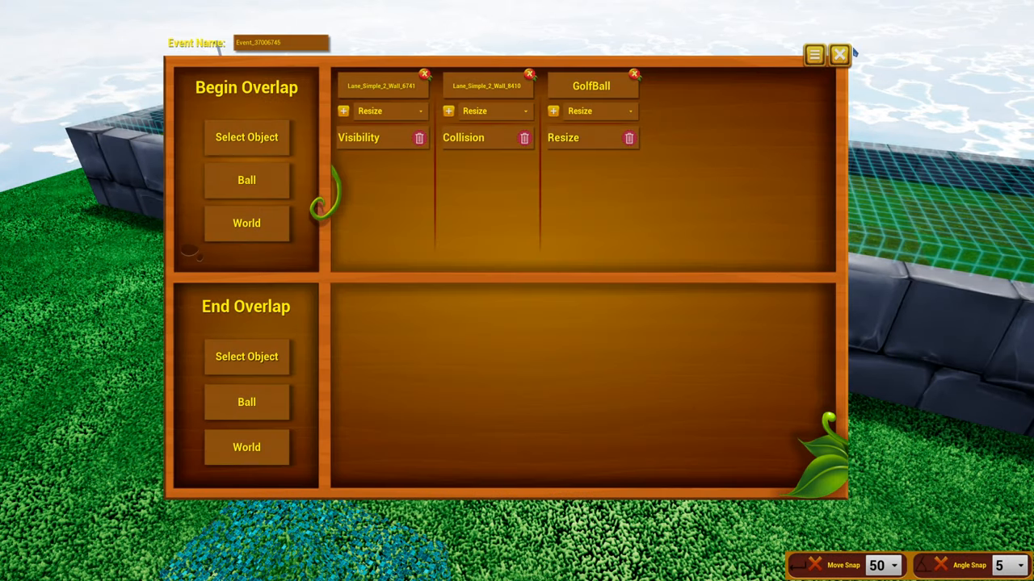
pyautogui.click(840, 55)
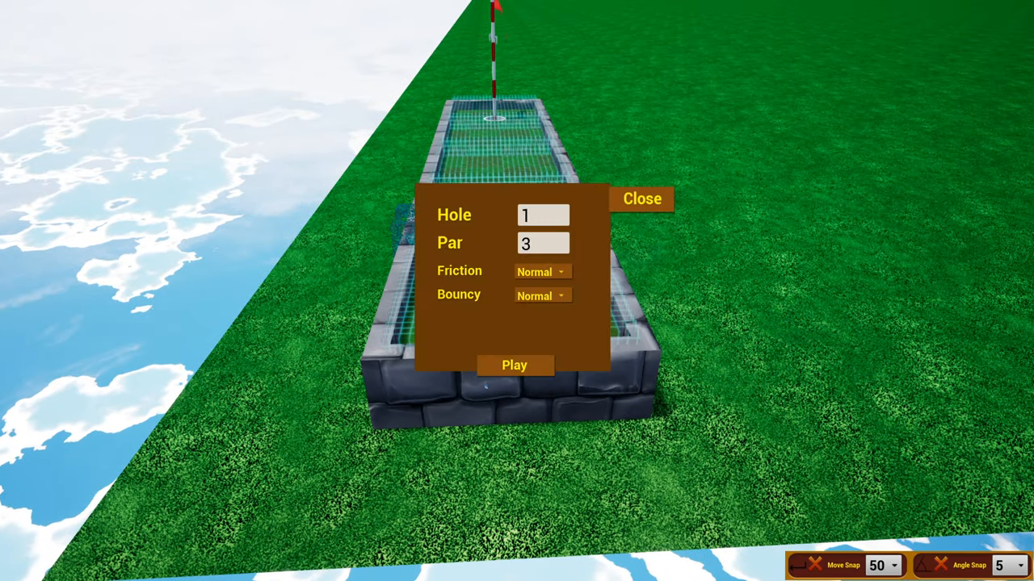
# Add a World entry set to Delay under Begin Overlap after the golf ball resize
pyautogui.click(514, 365)
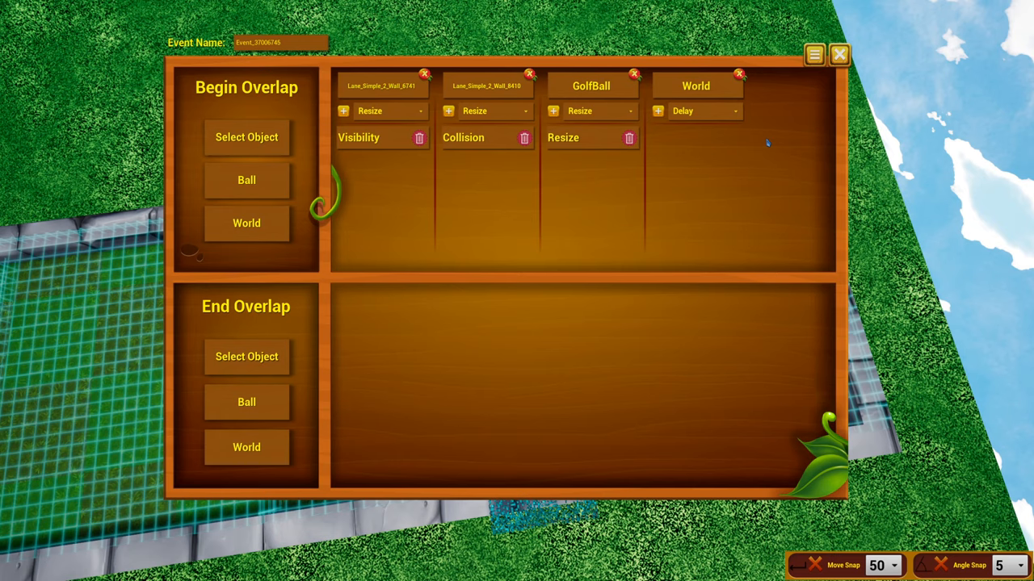
# Delete the World Delay entry, review the golf ball's action list, and show Default Values
pyautogui.click(733, 110)
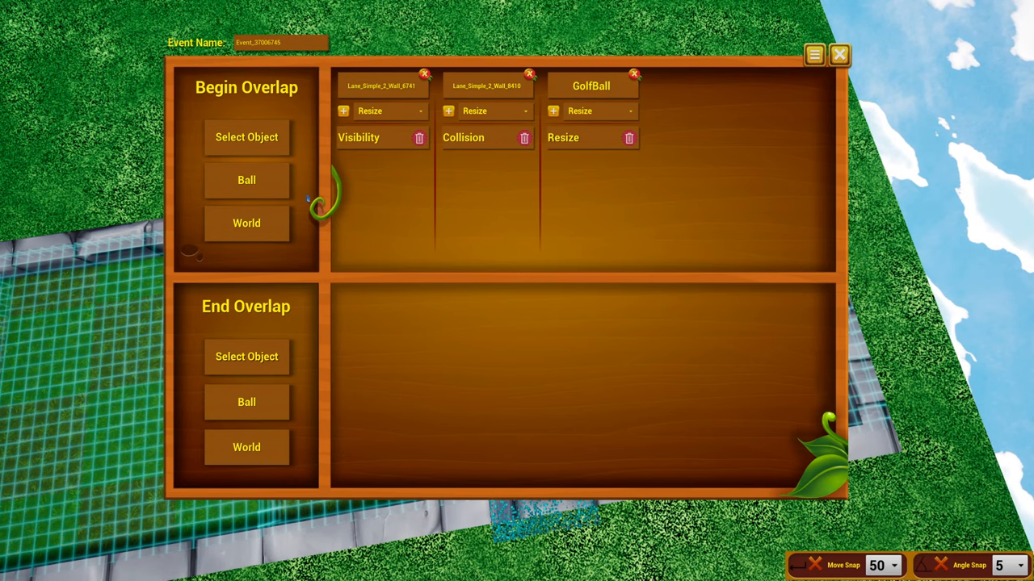
pyautogui.click(580, 109)
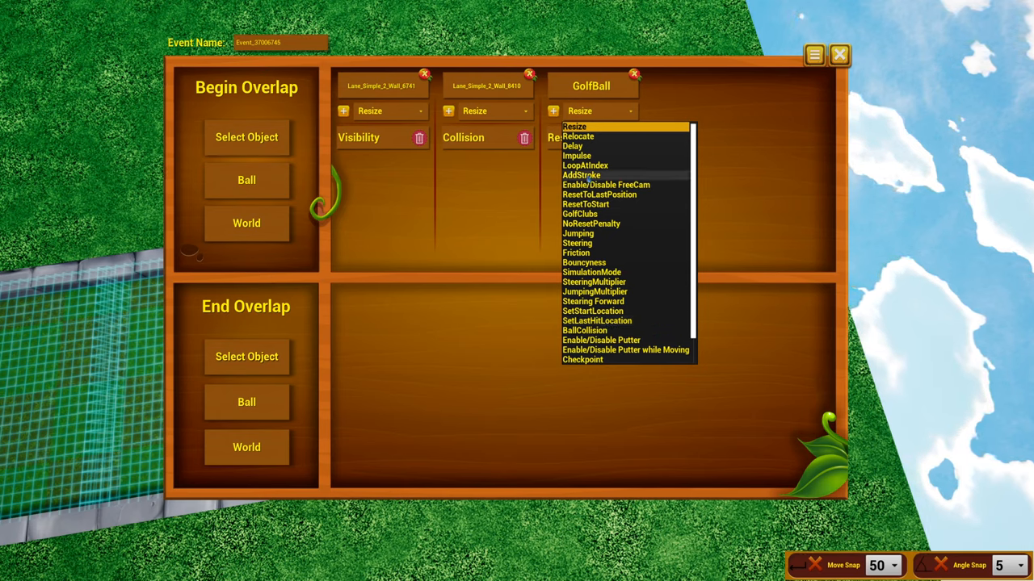
pyautogui.moveTo(584, 204)
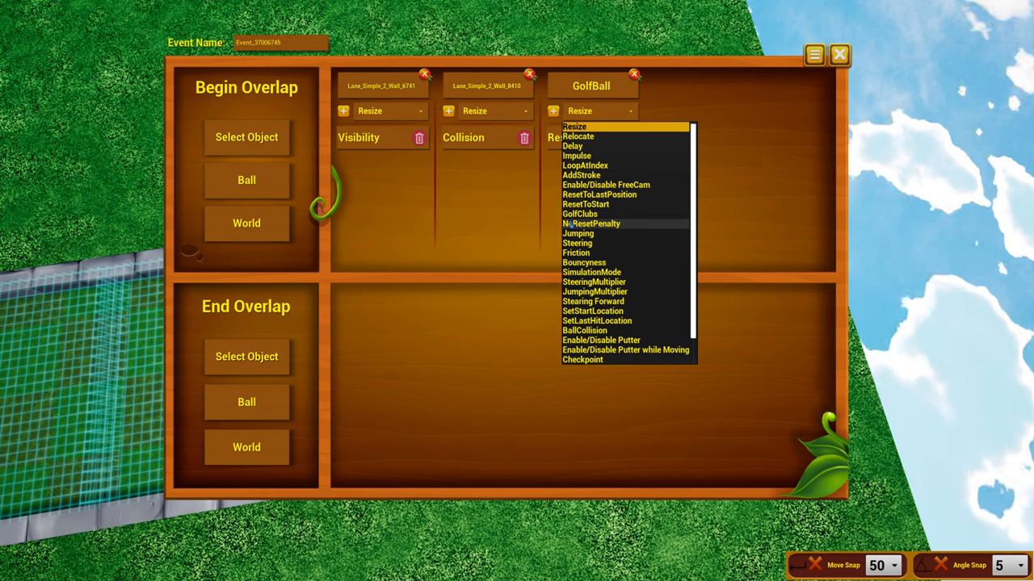
pyautogui.scroll(-3)
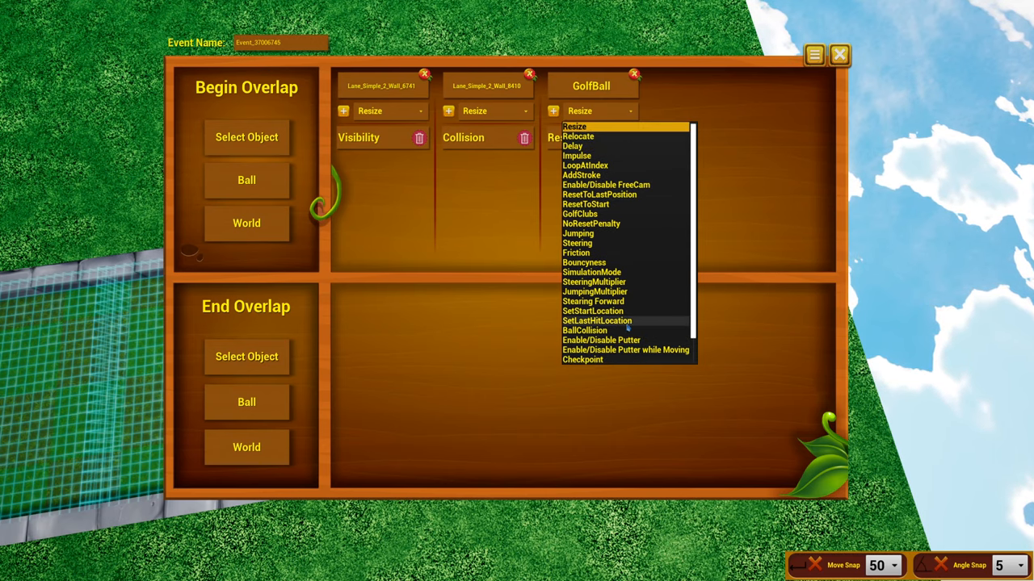
pyautogui.moveTo(601, 323)
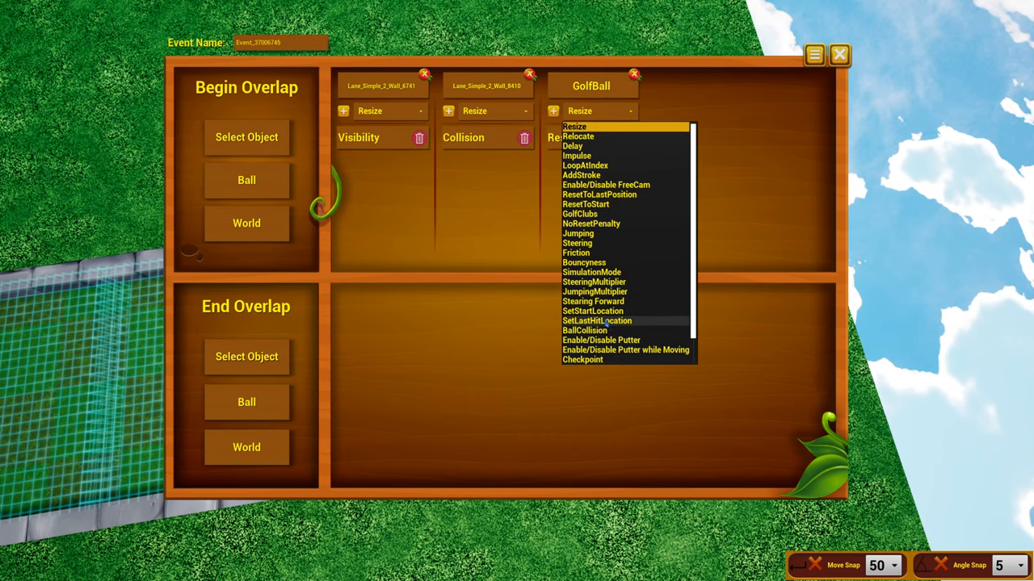
pyautogui.click(575, 126)
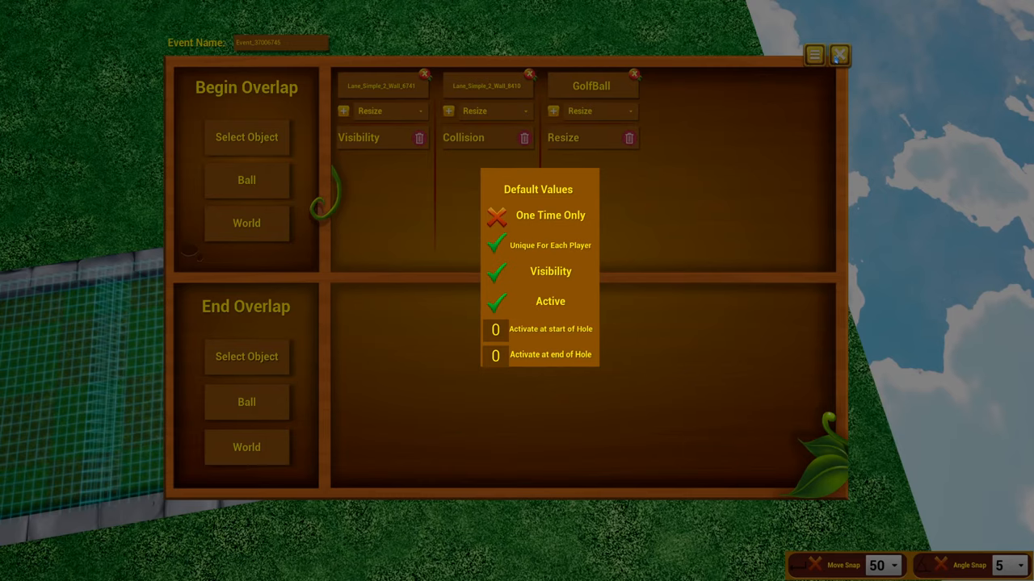
# Dismiss the Default Values panel, returning to the lane wall's action list
pyautogui.click(839, 55)
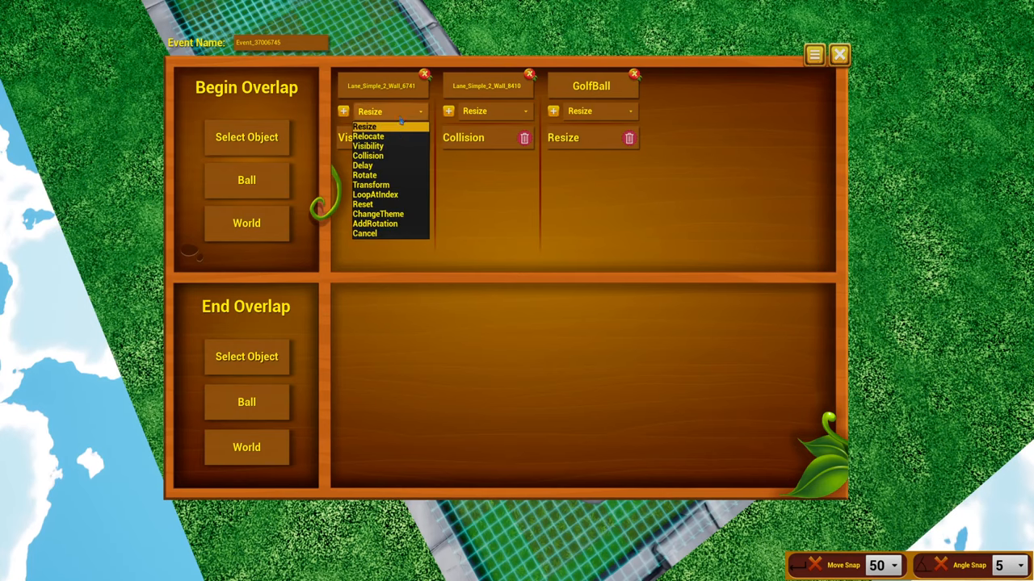
pyautogui.moveTo(517, 234)
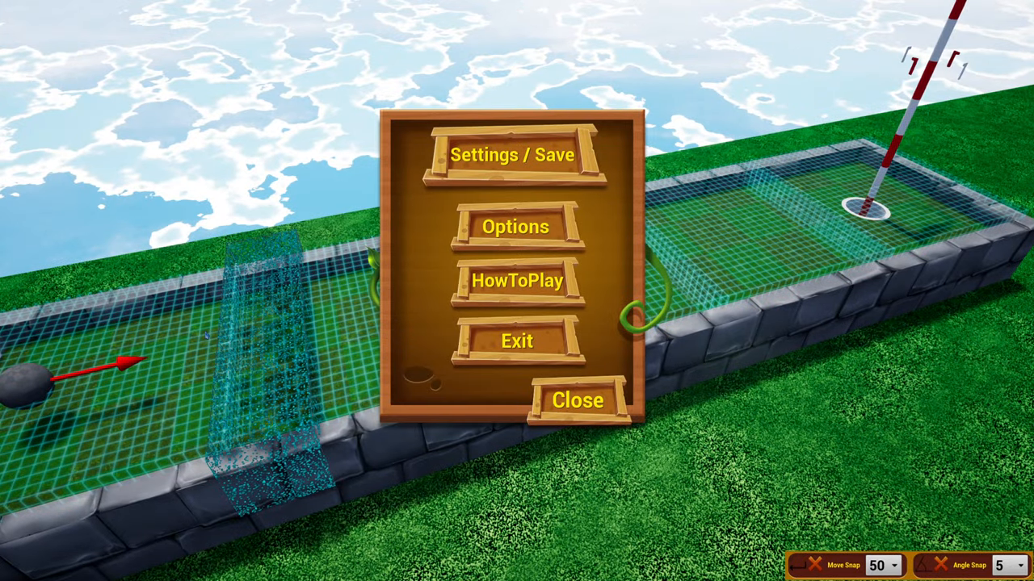
# Dismiss the Settings / Save menu so the lane pieces catalogue shows again
pyautogui.click(578, 400)
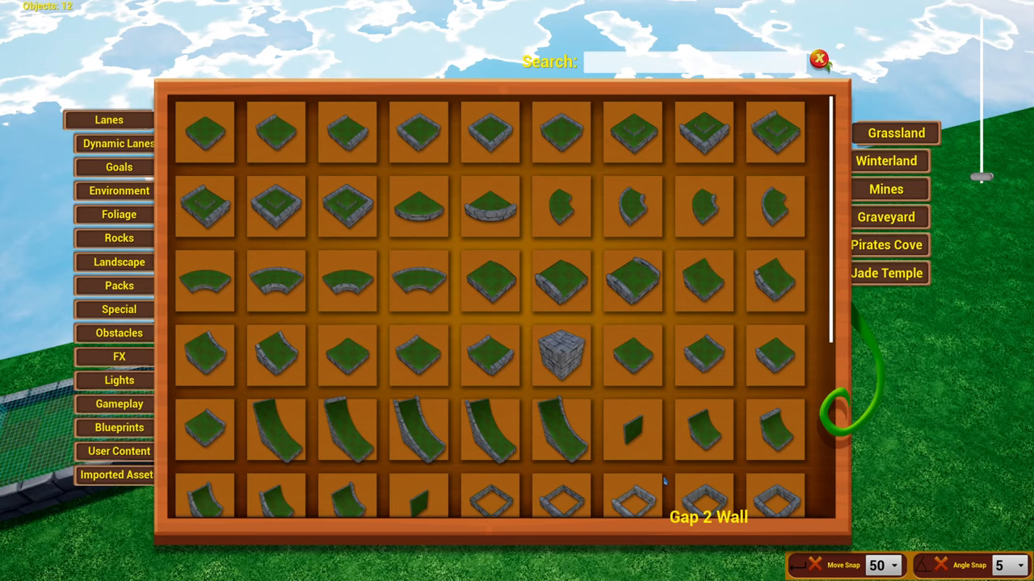
# Browse the object library's FX, Lights, Gameplay and Landscape categories
pyautogui.scroll(-3)
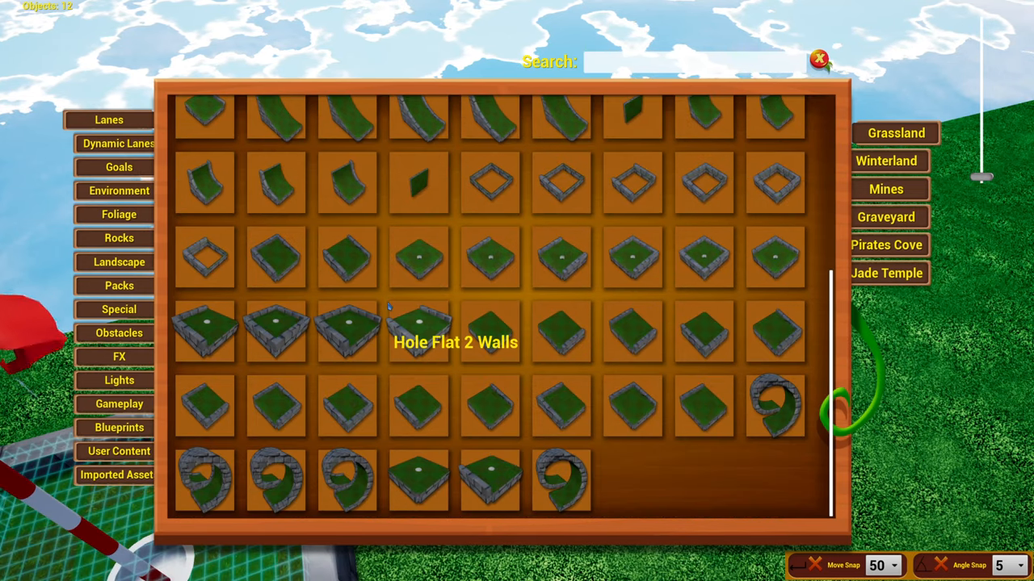
pyautogui.moveTo(558, 332)
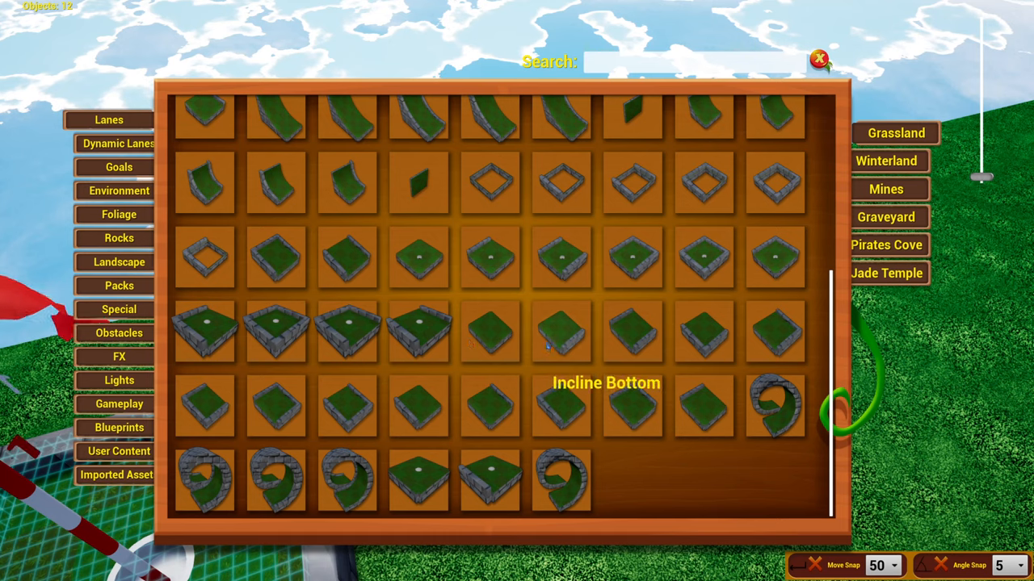
pyautogui.moveTo(633, 257)
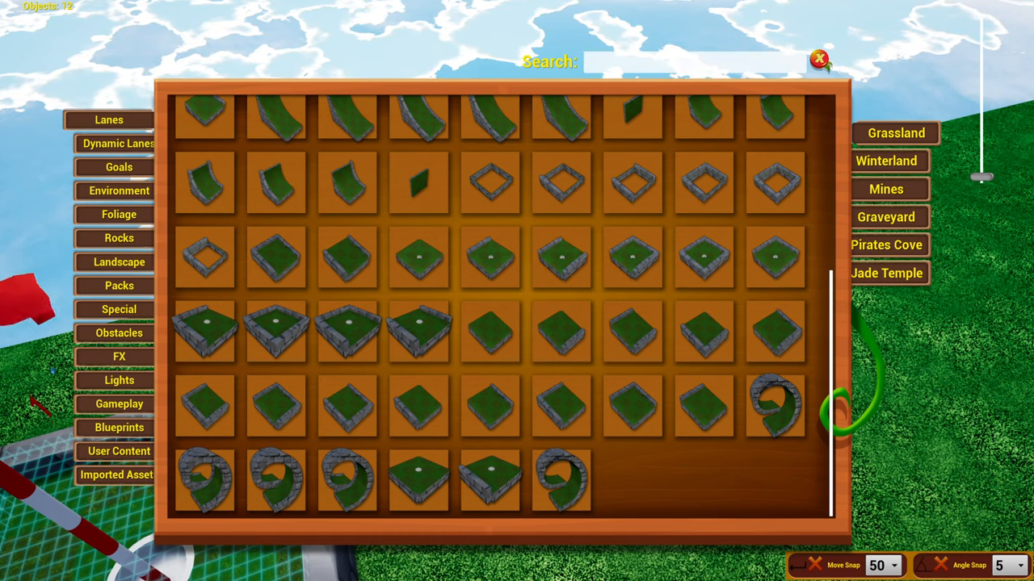
pyautogui.click(119, 357)
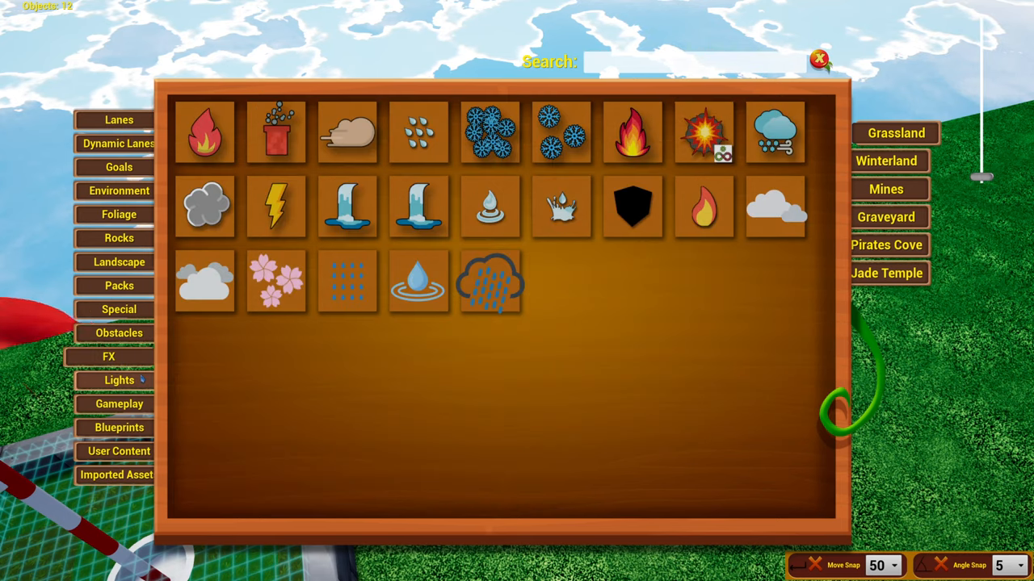
pyautogui.click(108, 381)
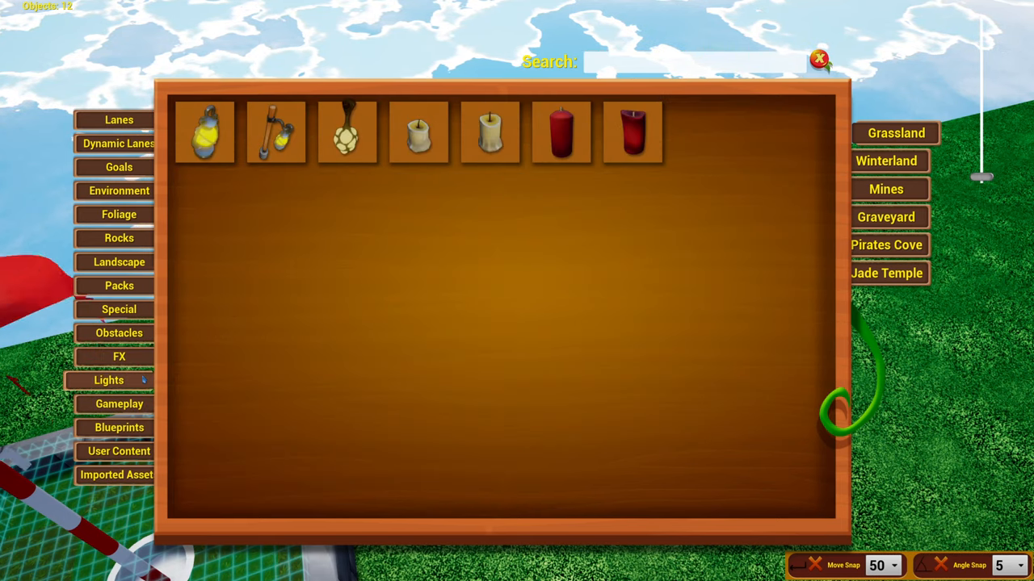
pyautogui.click(109, 357)
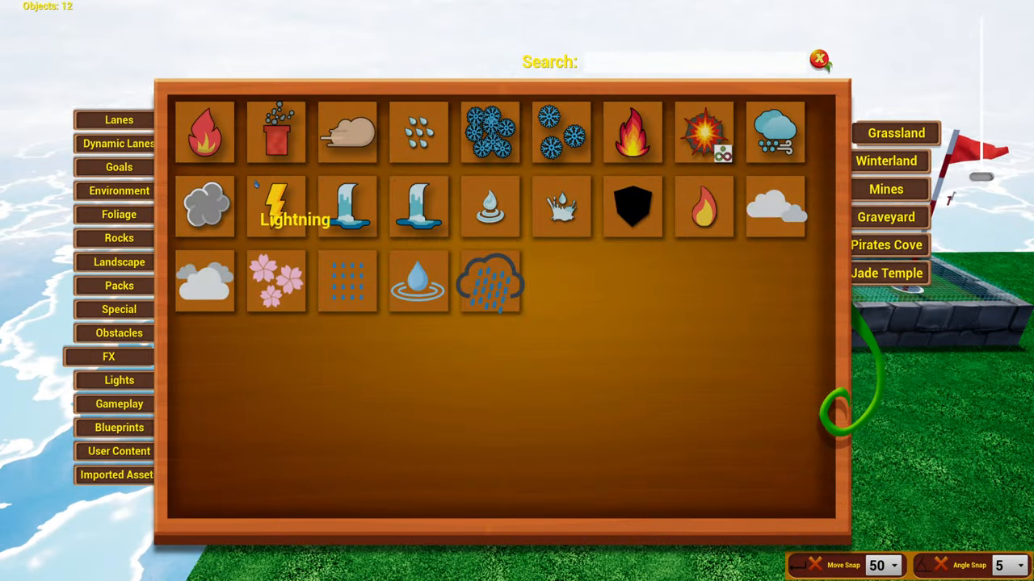
pyautogui.click(109, 404)
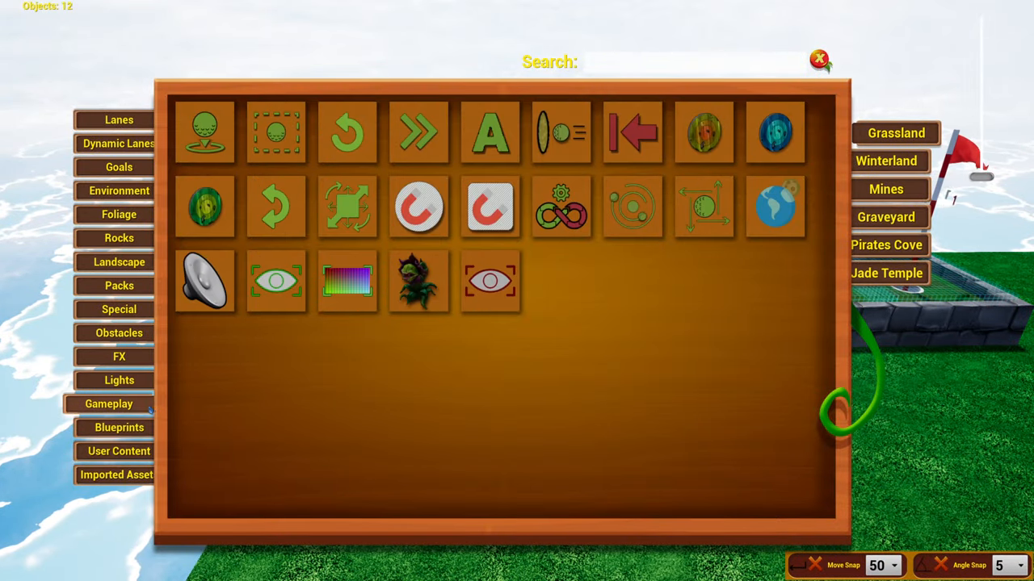
pyautogui.click(109, 380)
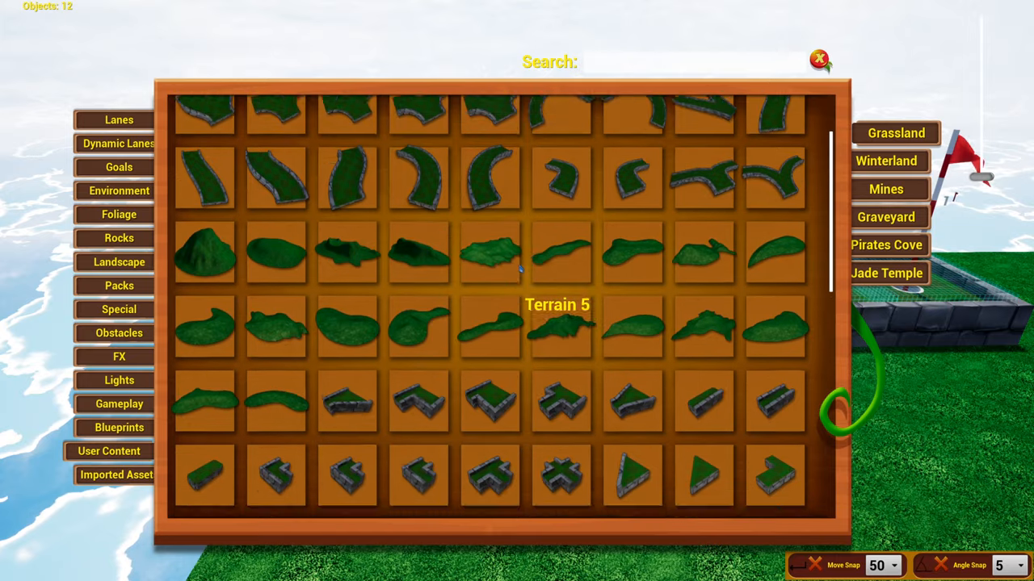
# Browse the Environment and Lanes categories, then close the library to return to the hole
pyautogui.click(119, 190)
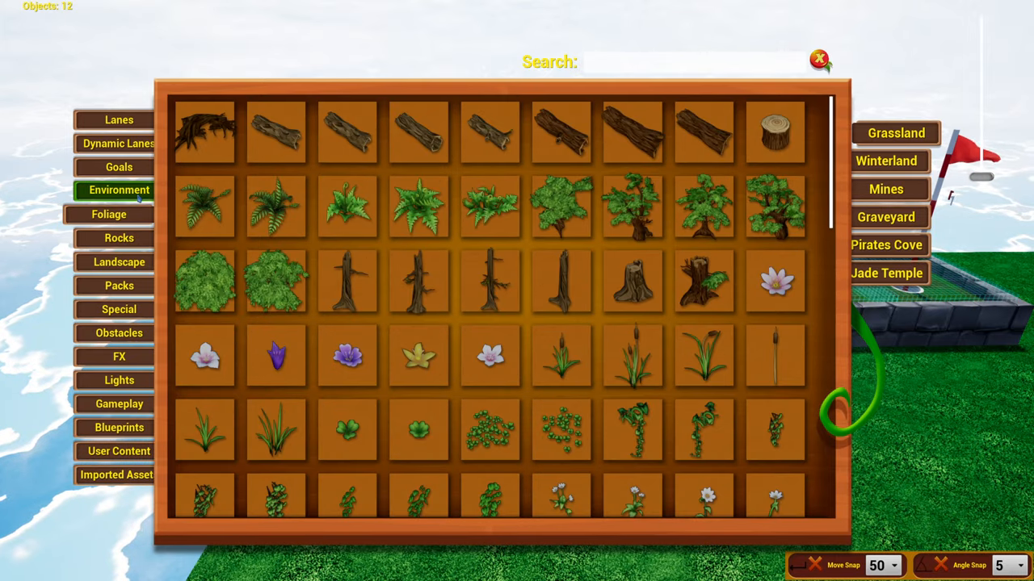
pyautogui.click(119, 119)
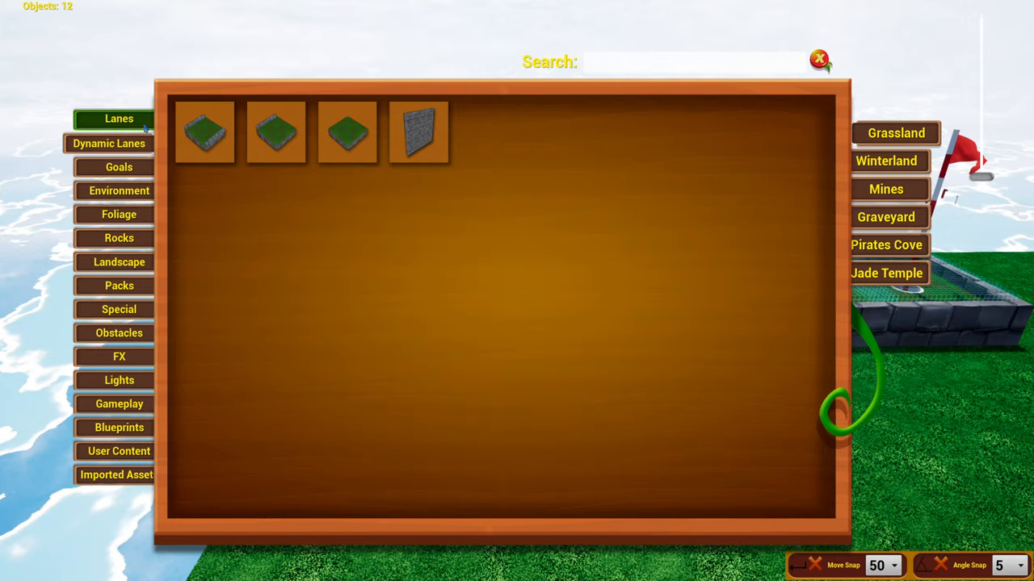
pyautogui.click(818, 60)
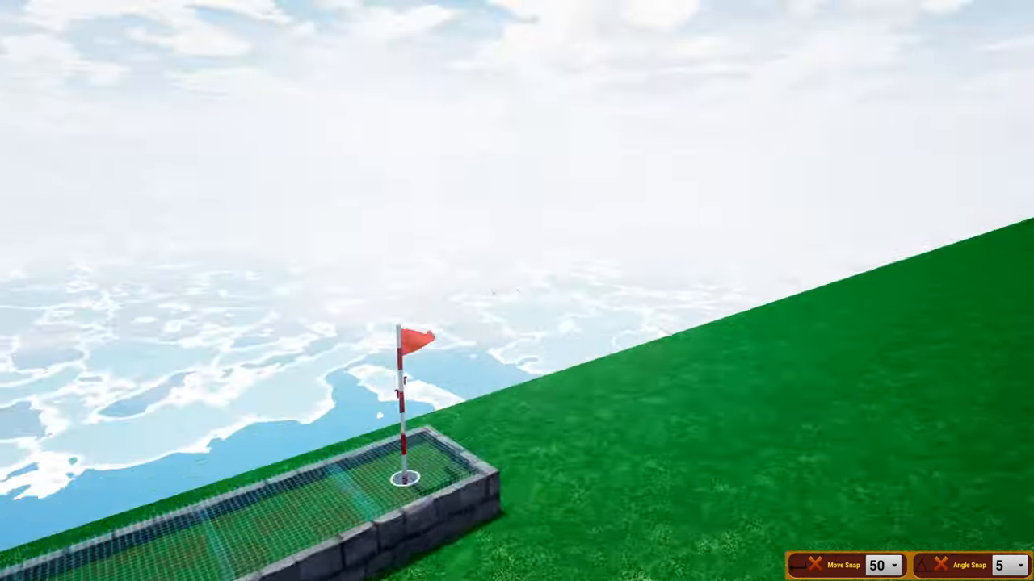